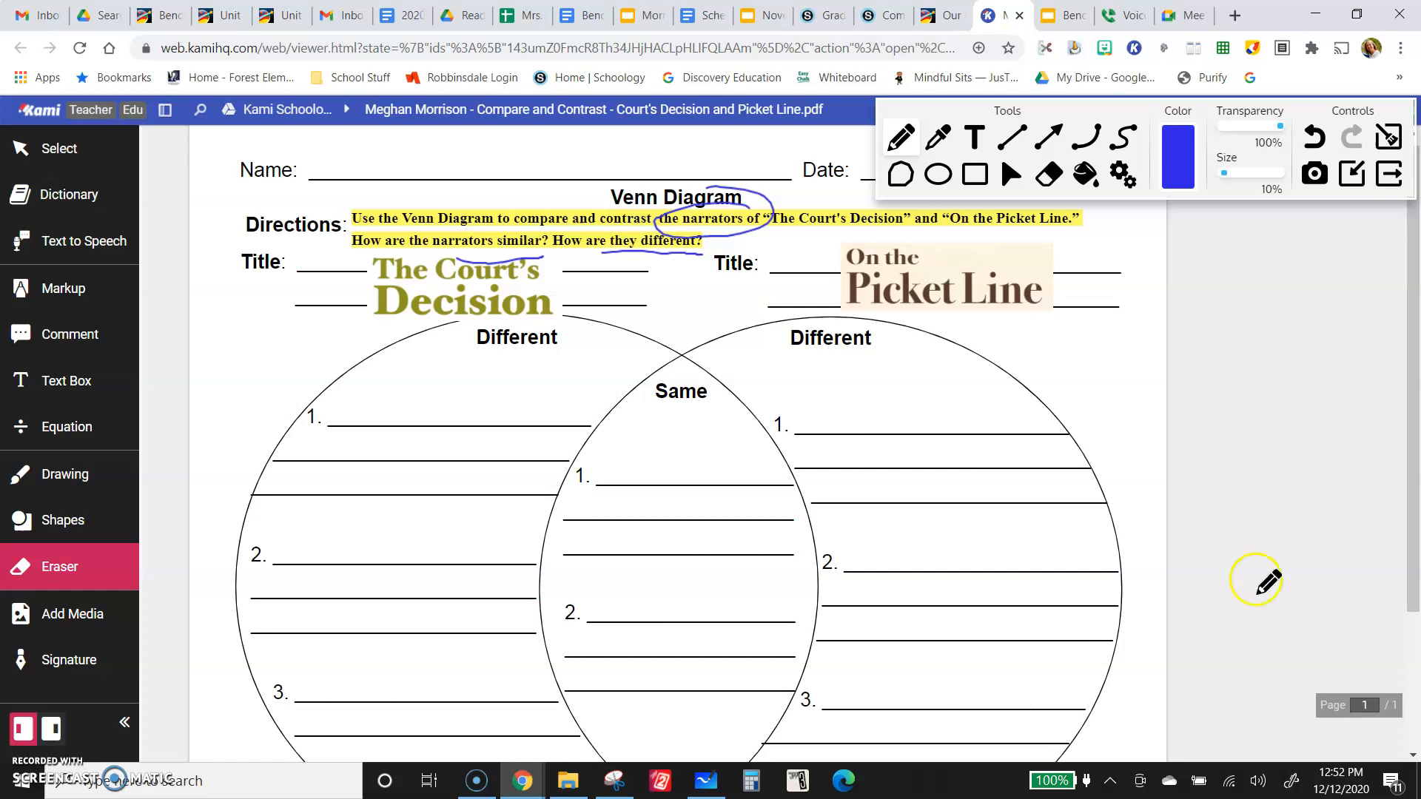
mouse_move(1256, 580)
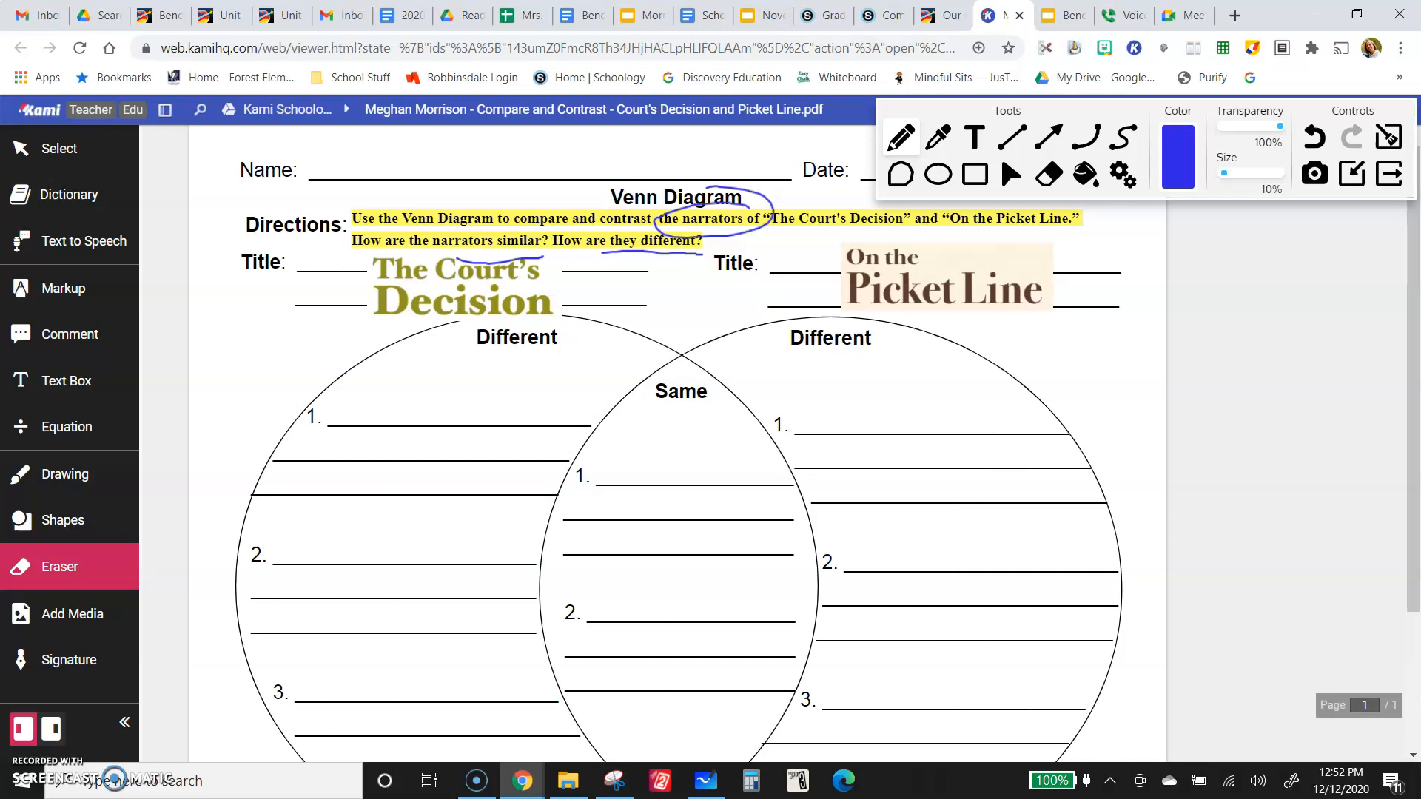
Draw the first handwritten letters in blue ink in the right margin beside the worksheet.
left_click_drag(1196, 317, 1269, 408)
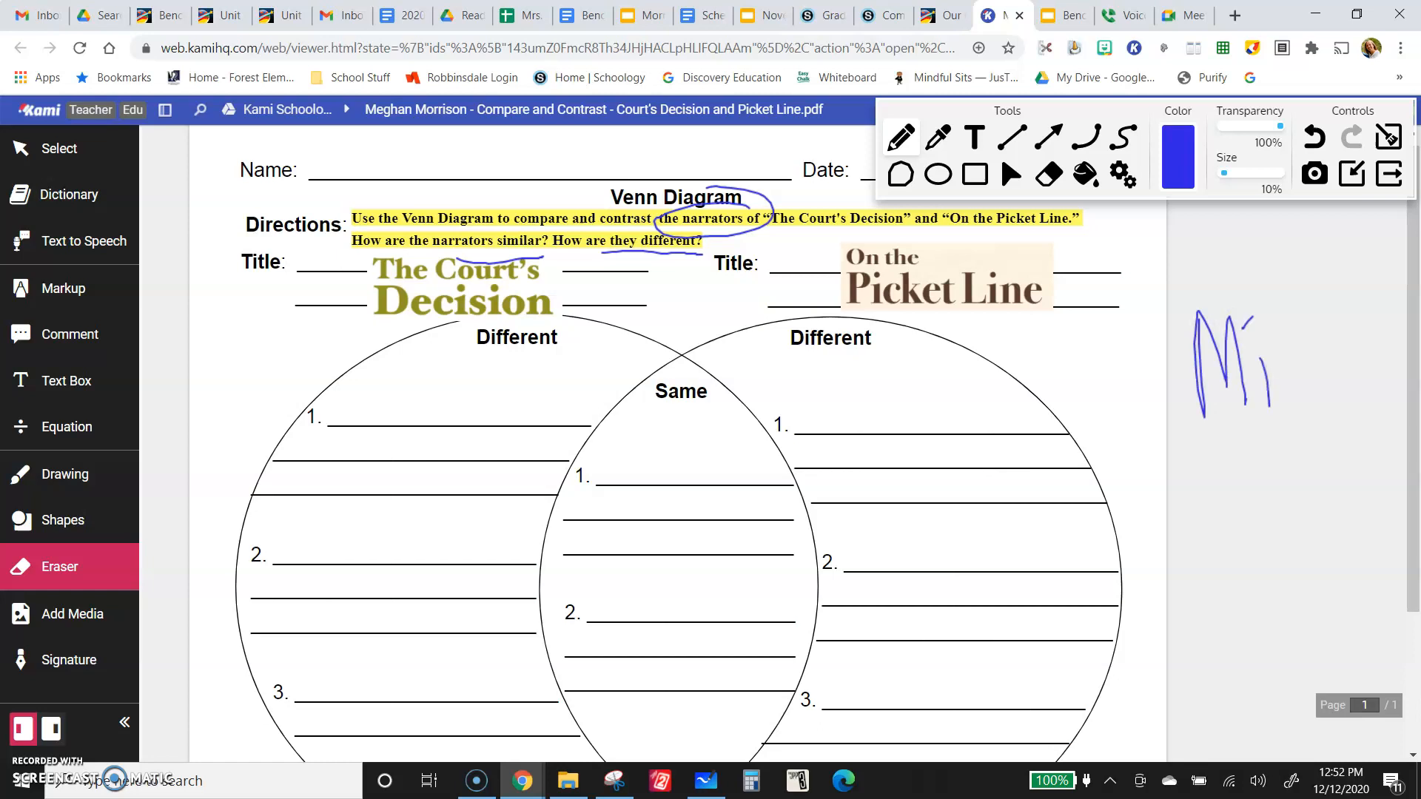